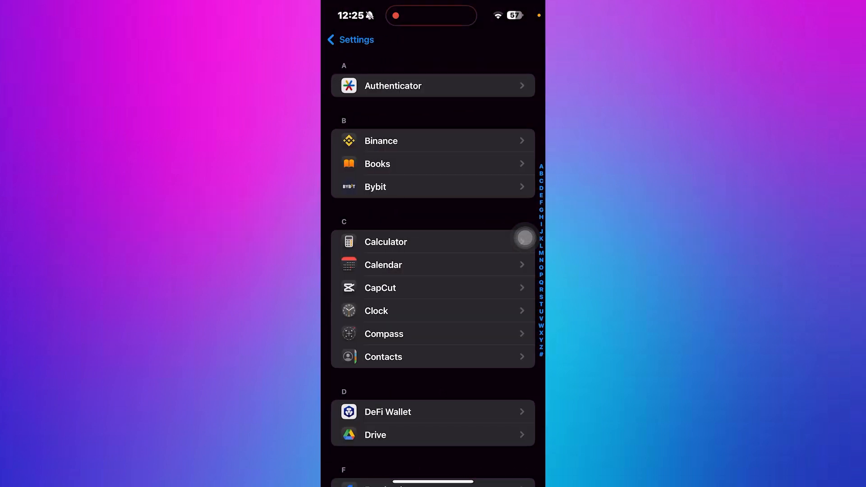
Step: Set Show Previews to Always for notifications
scroll(down, 3)
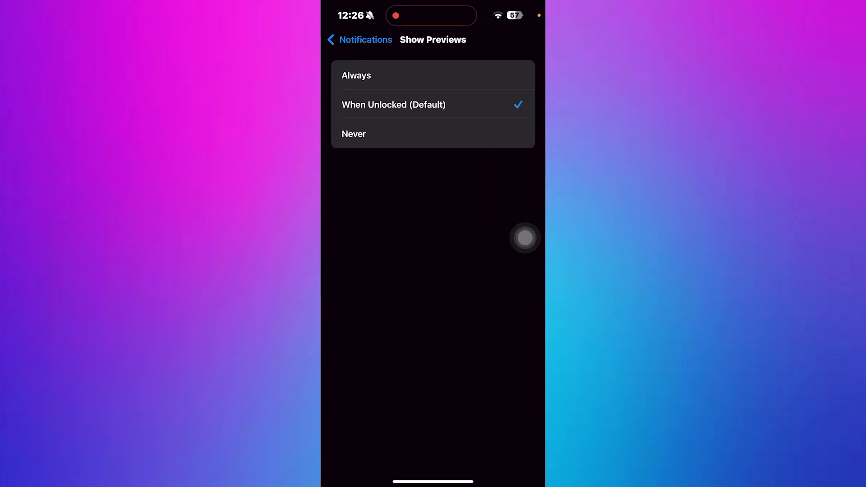
click(356, 75)
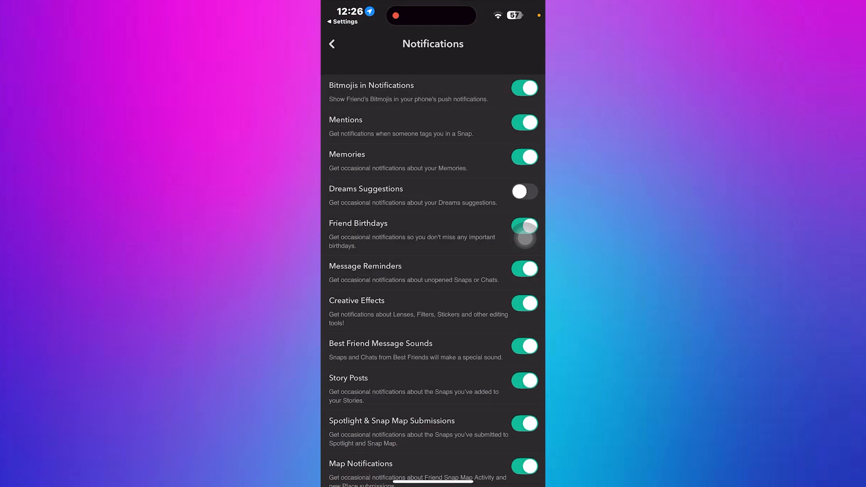
scroll(down, 3)
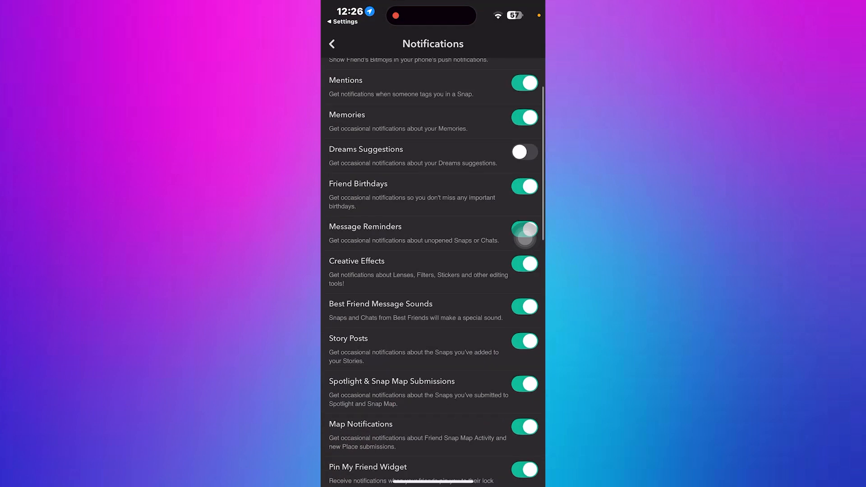
scroll(down, 3)
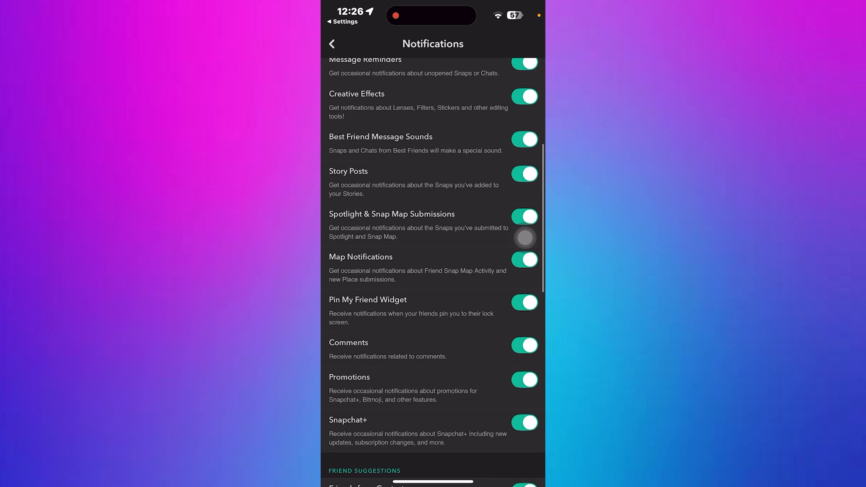
scroll(down, 3)
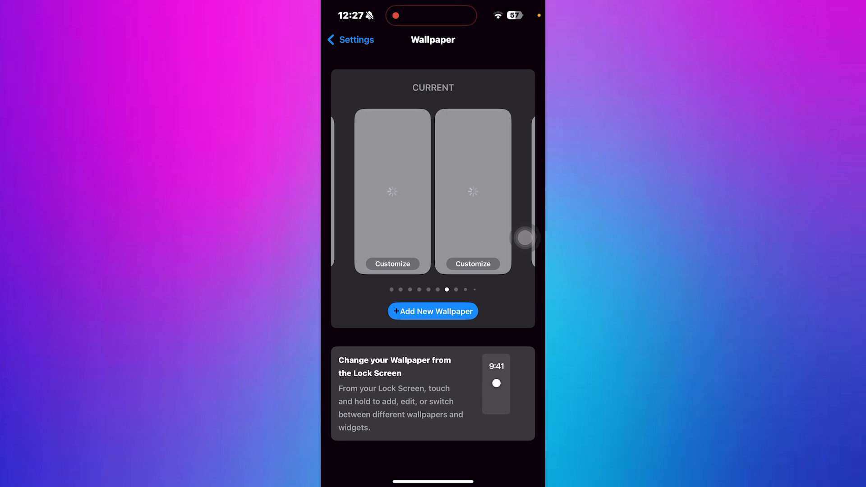
Step: Start a new wallpaper and pick one from the gallery
click(433, 310)
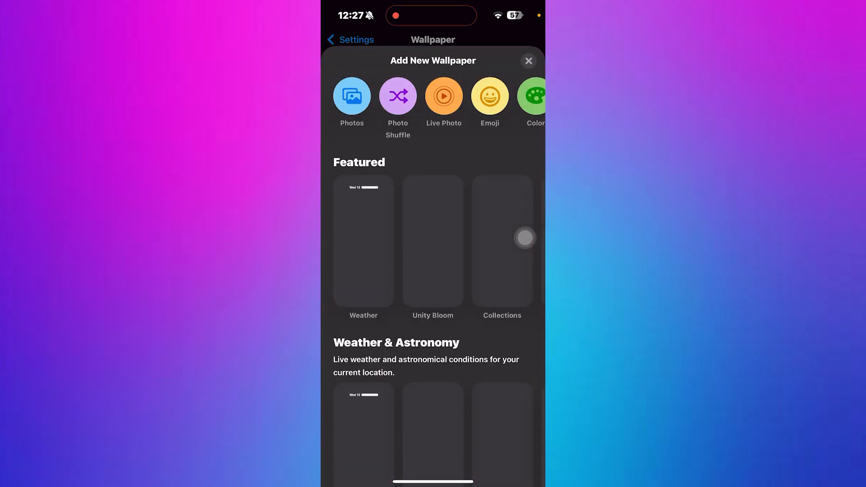
click(529, 60)
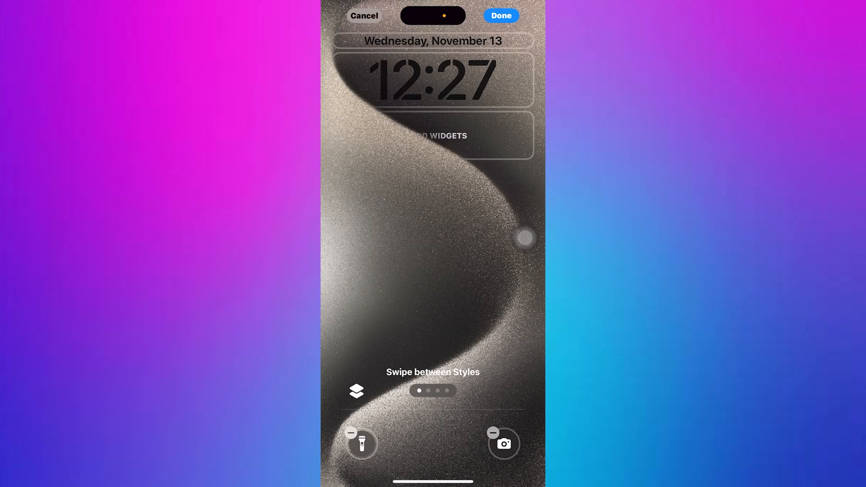
Step: Bring up the lock screen widget gallery via Add Widgets
click(433, 135)
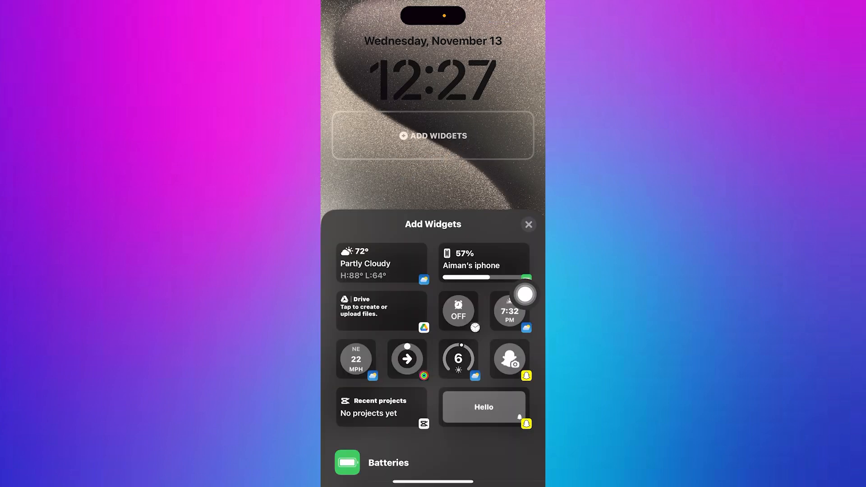